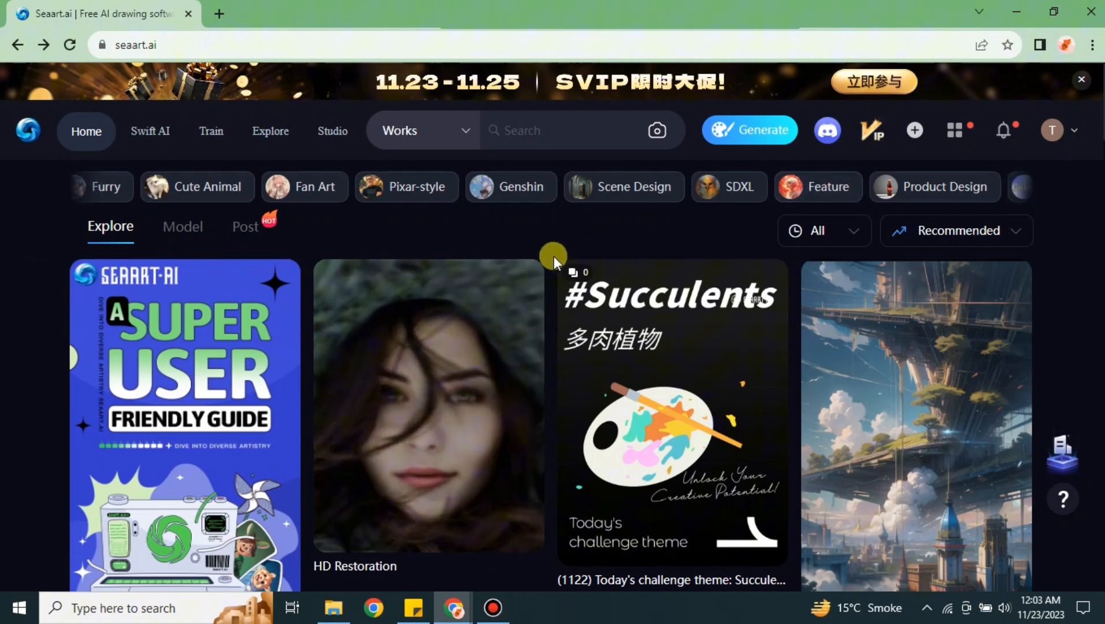
Open SeaArt's Discord community invite and accept joining the SeaArt server
left_click(955, 130)
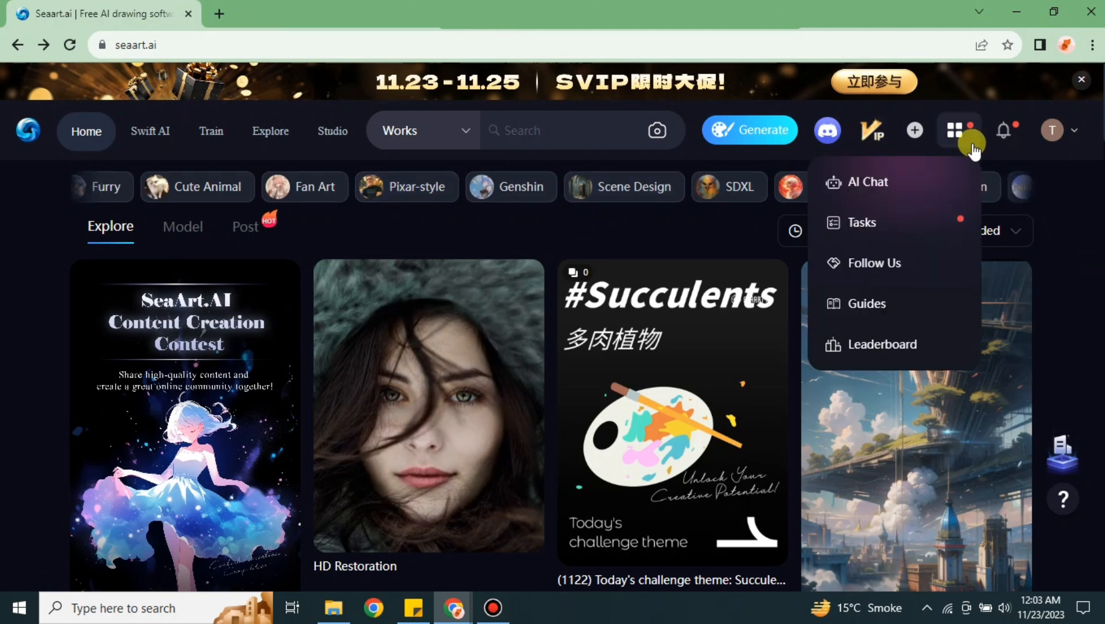
left_click(955, 130)
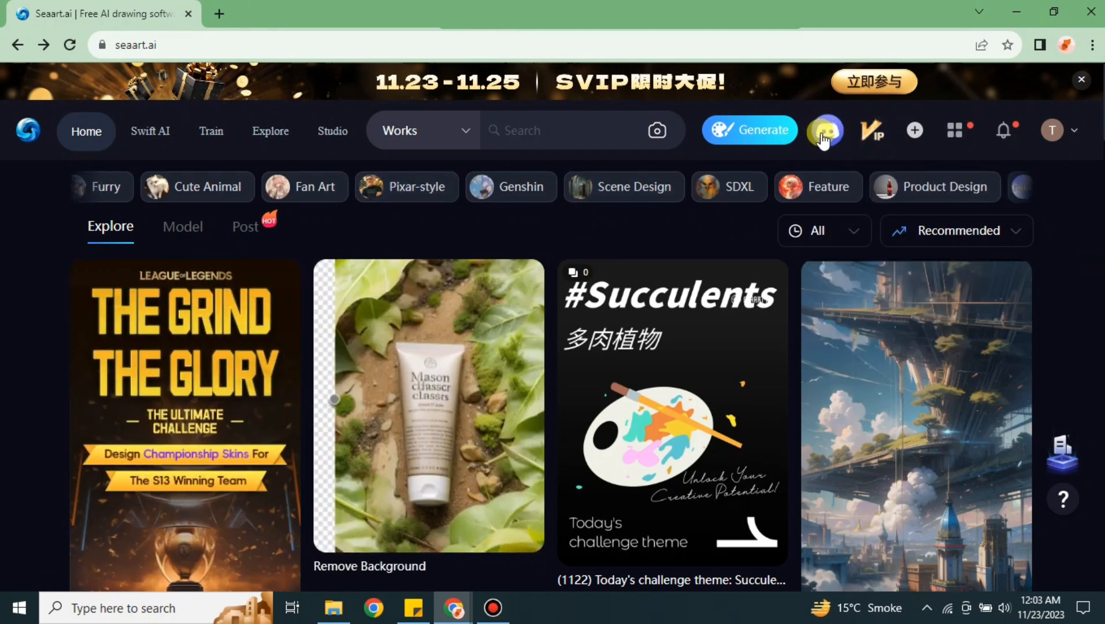
left_click(824, 131)
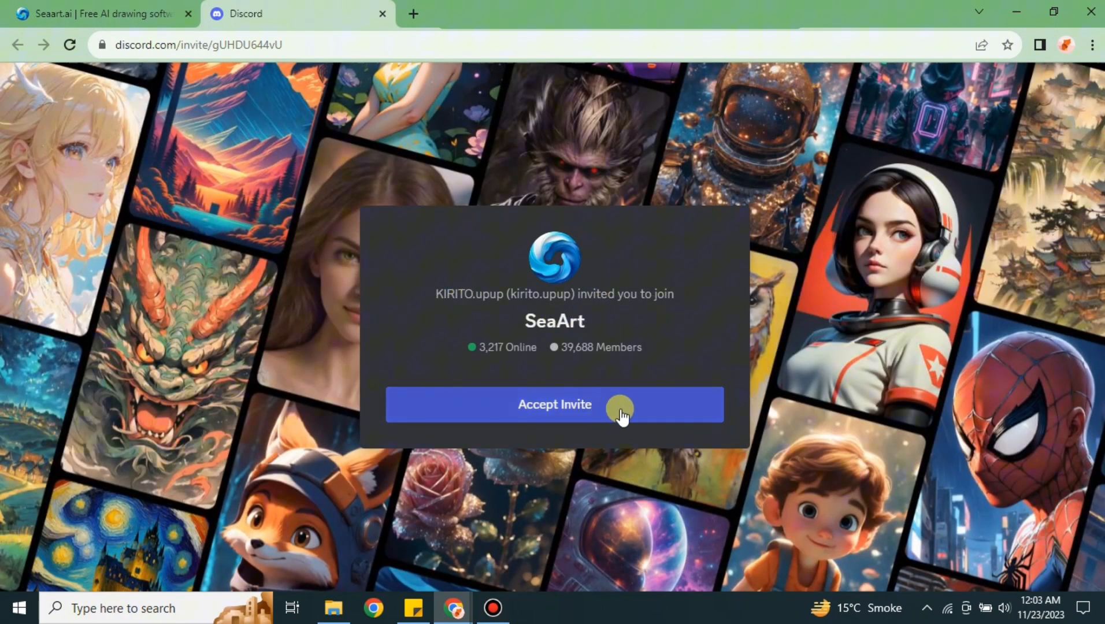
left_click(555, 405)
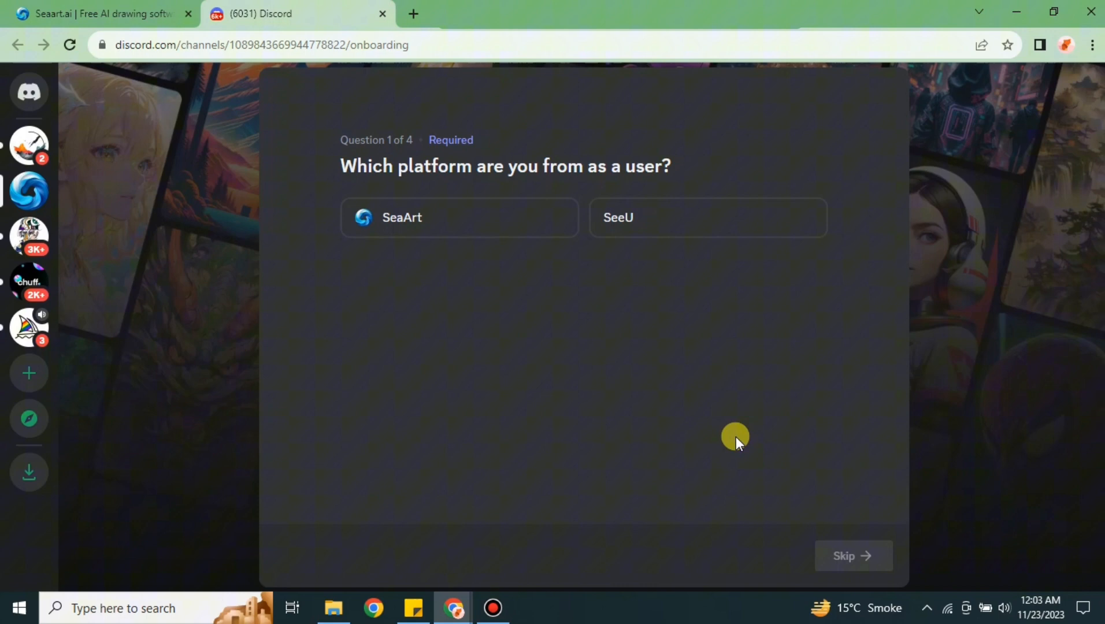
mouse_move(669, 232)
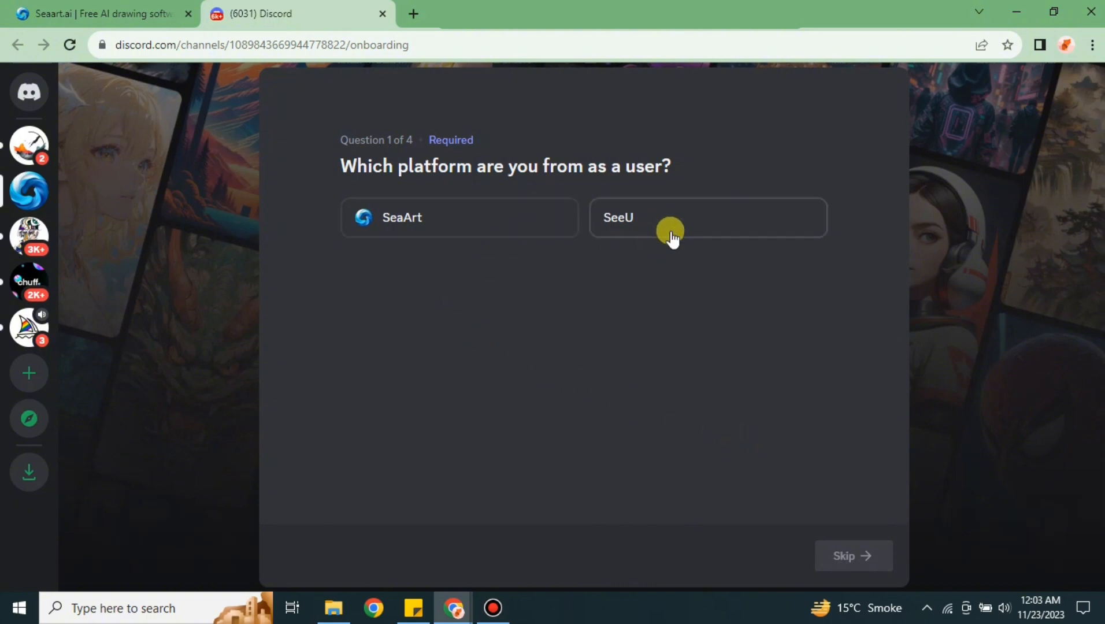
Answer onboarding with SeaArt as platform, English as language, and Create Art as use
left_click(458, 216)
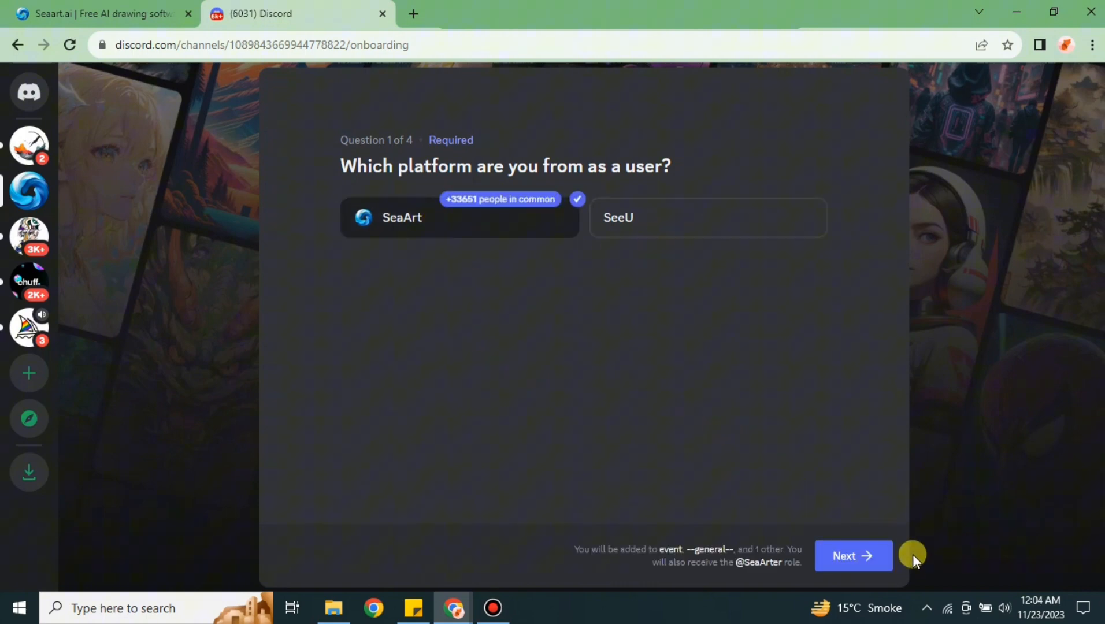
left_click(853, 556)
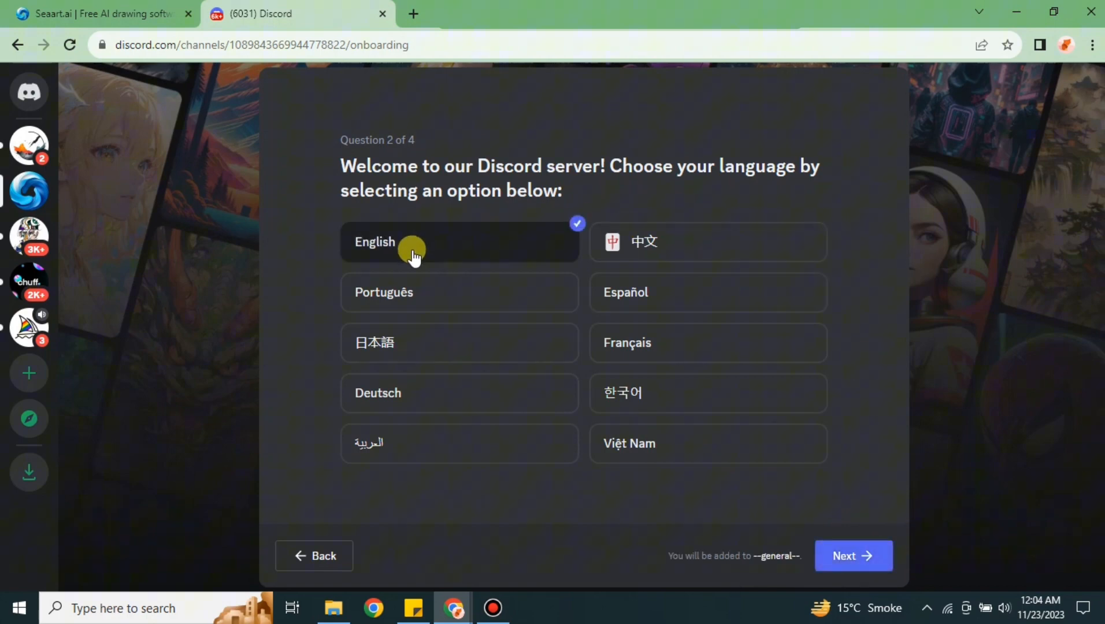
mouse_move(754, 590)
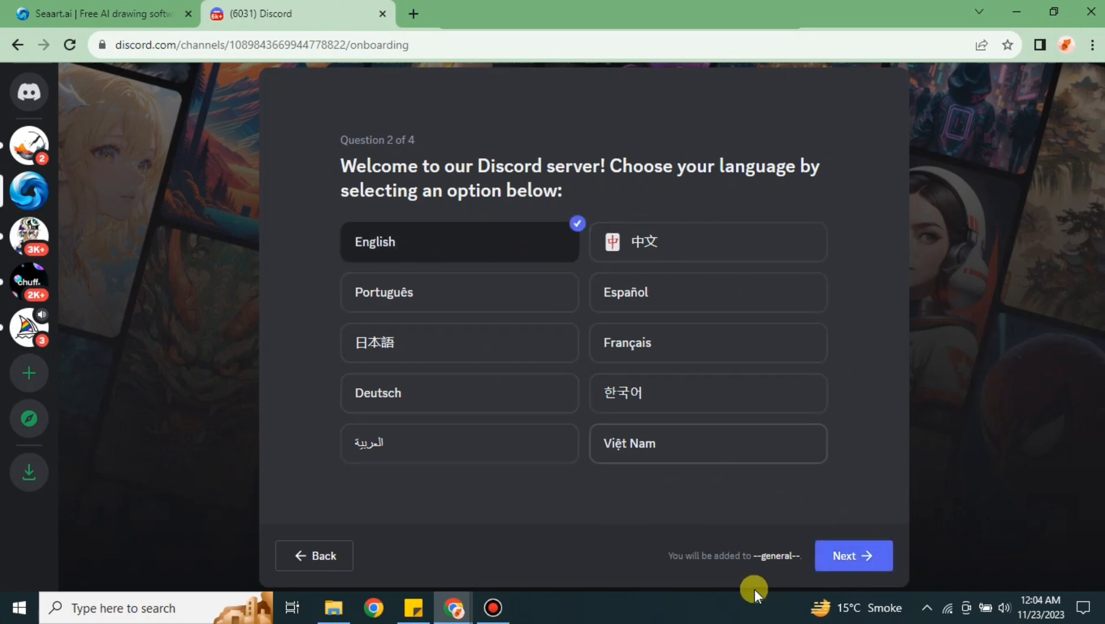
left_click(852, 556)
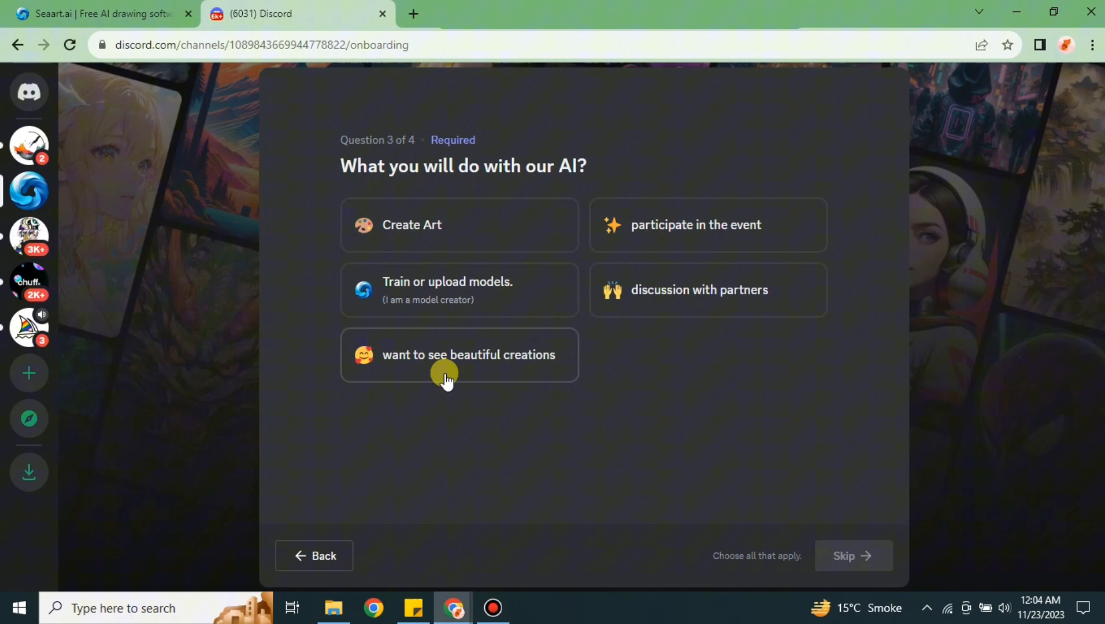
mouse_move(556, 233)
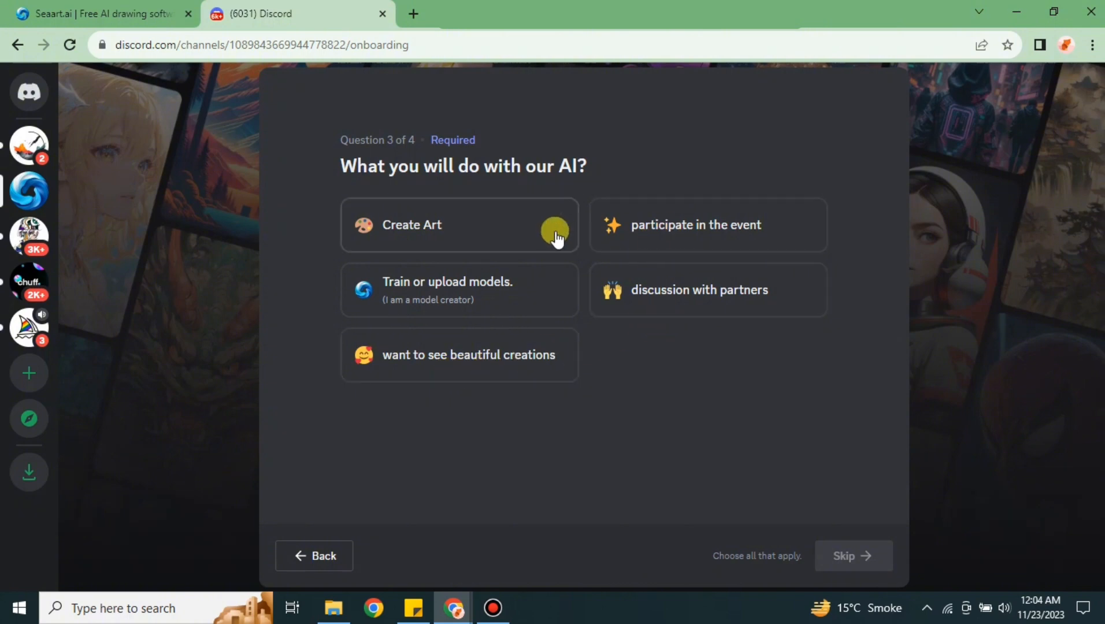
left_click(460, 224)
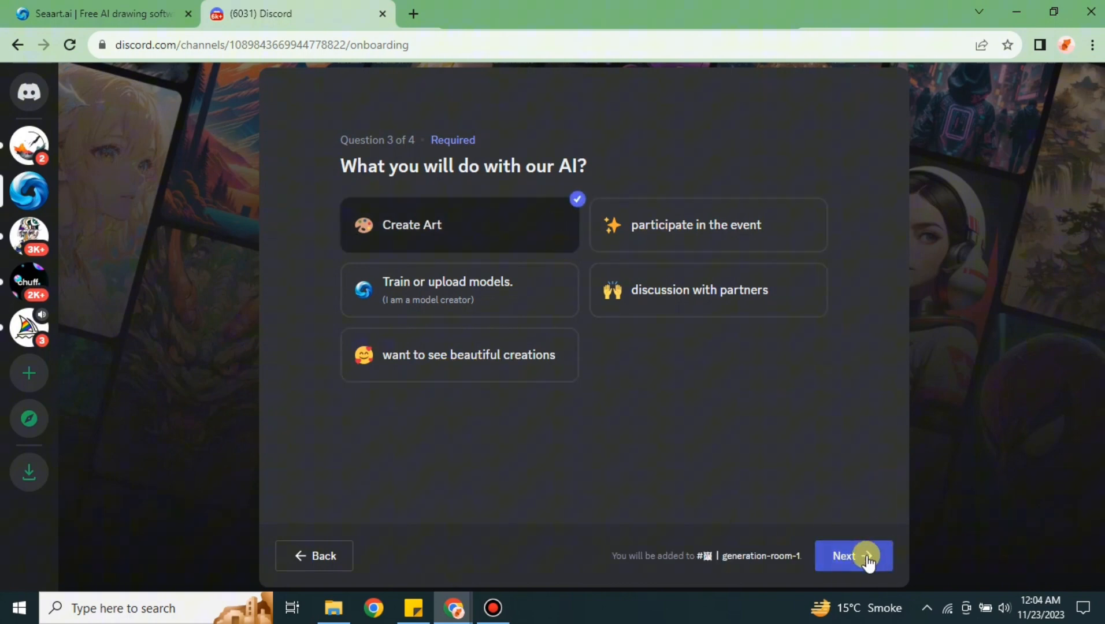
Choose 'Just getting started and want to learn a lot', then agree to the rules and finish
left_click(853, 556)
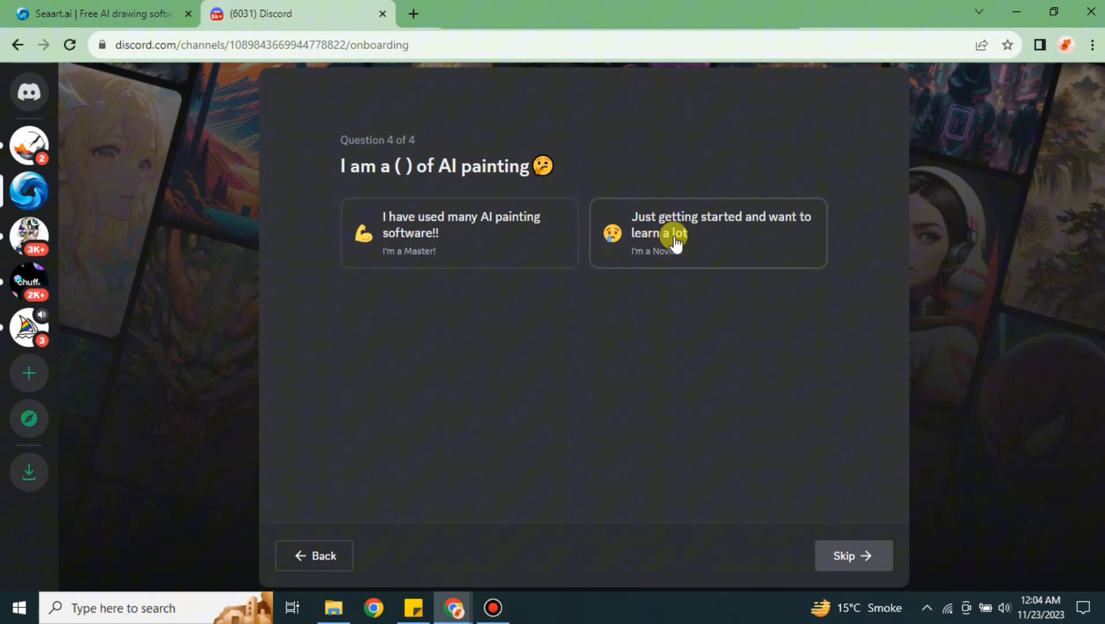
left_click(707, 233)
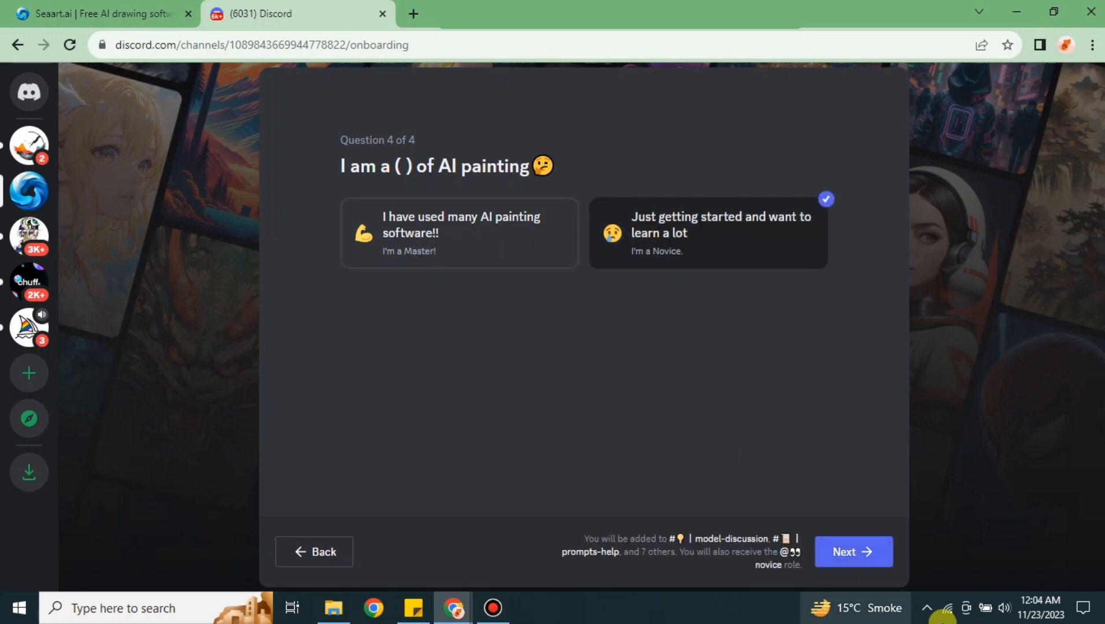
left_click(853, 551)
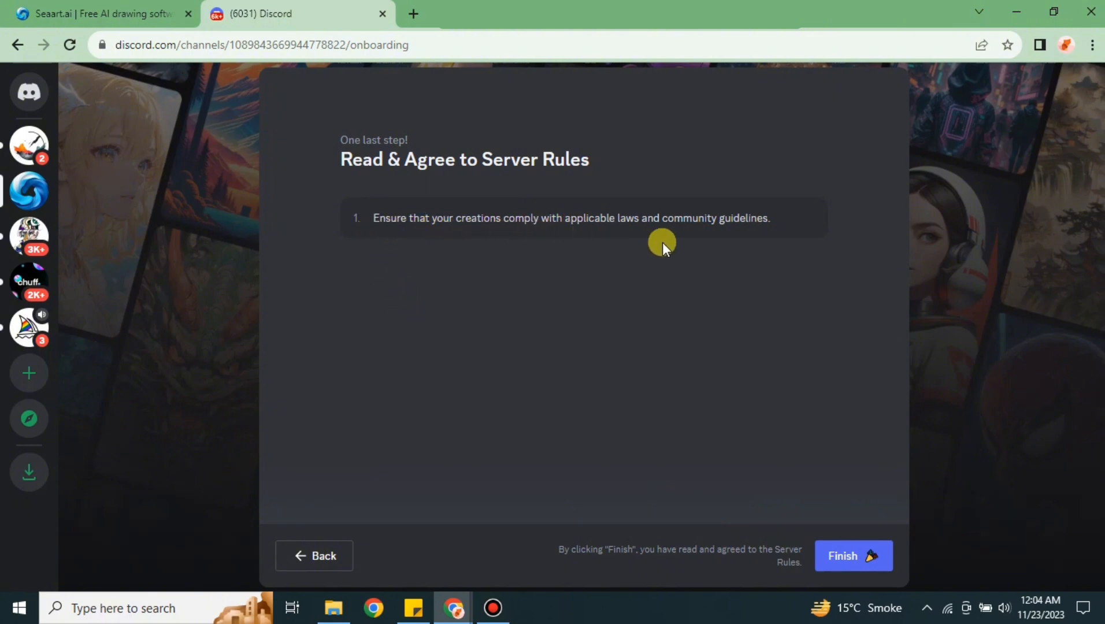
mouse_move(912, 513)
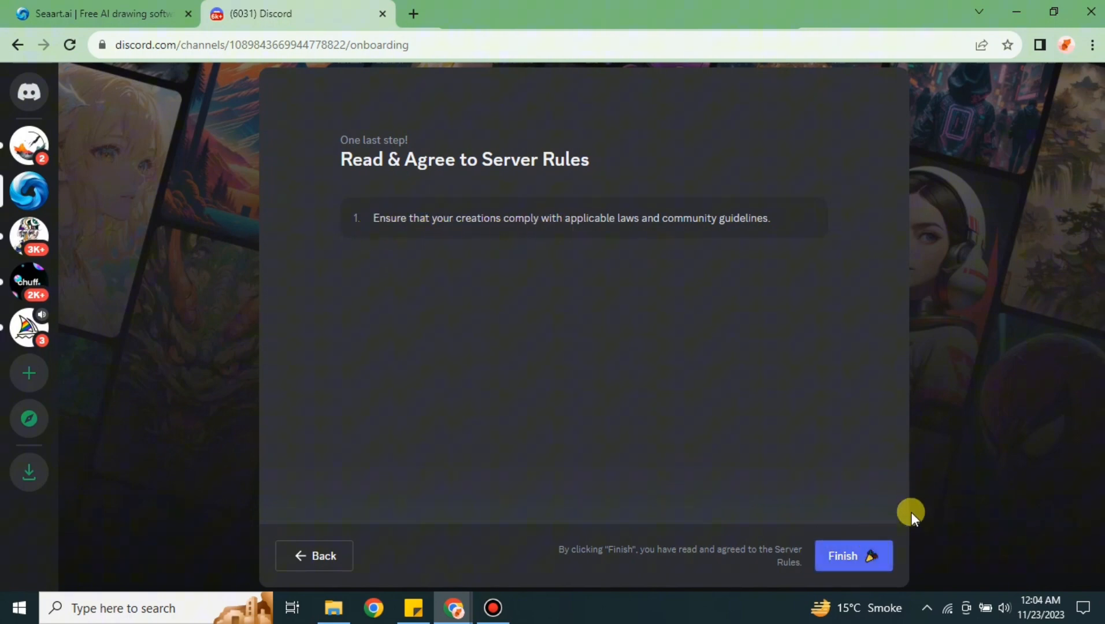
left_click(853, 556)
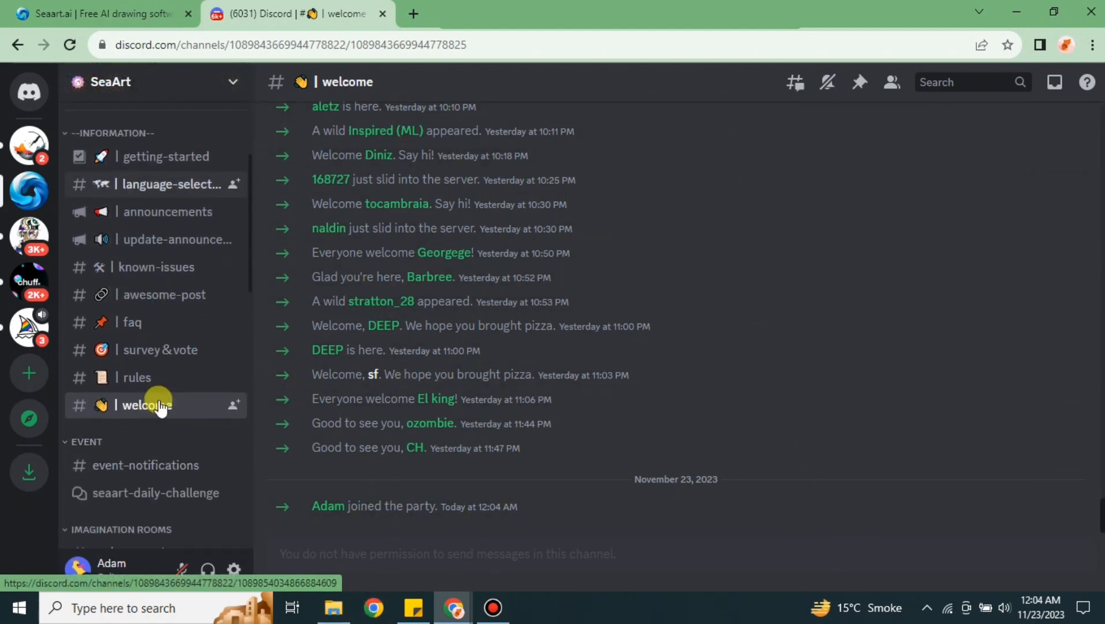
scroll("down", 3)
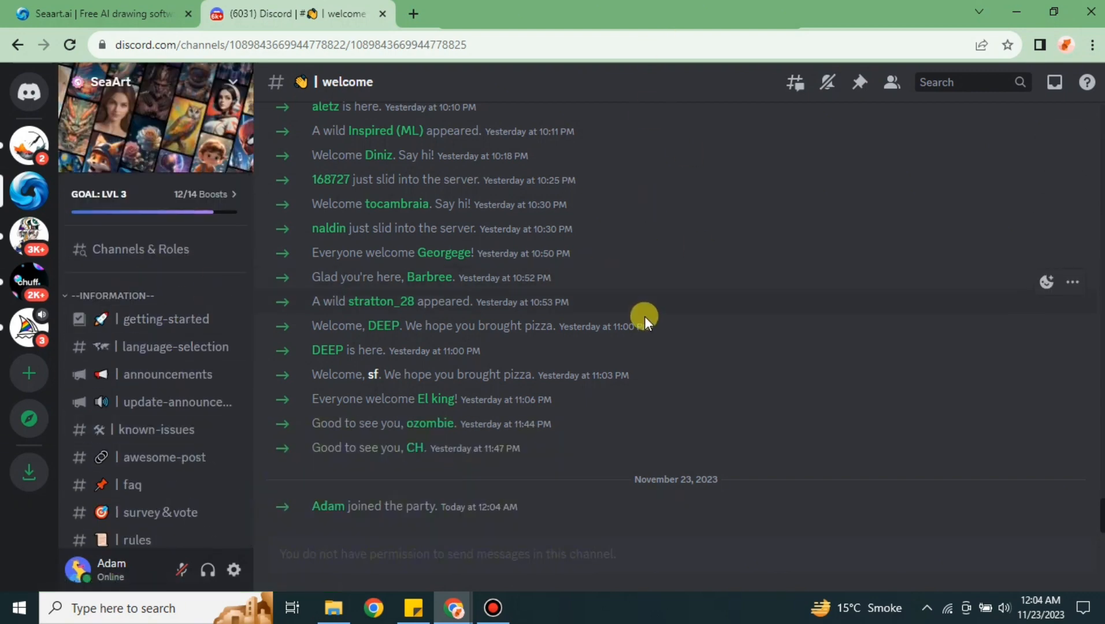
mouse_move(642, 616)
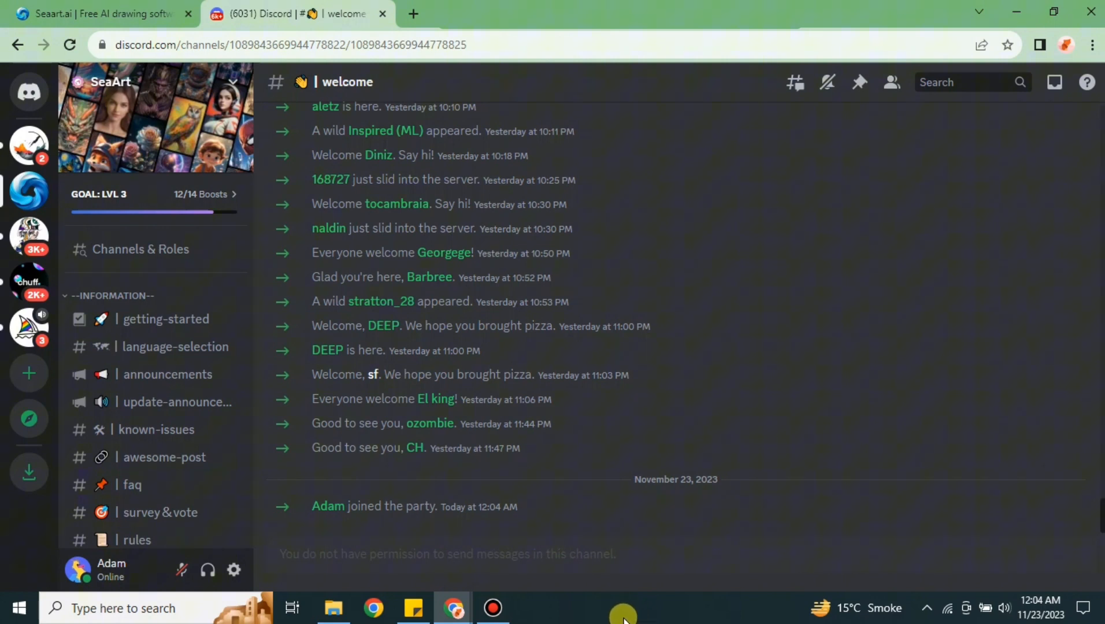
mouse_move(550, 567)
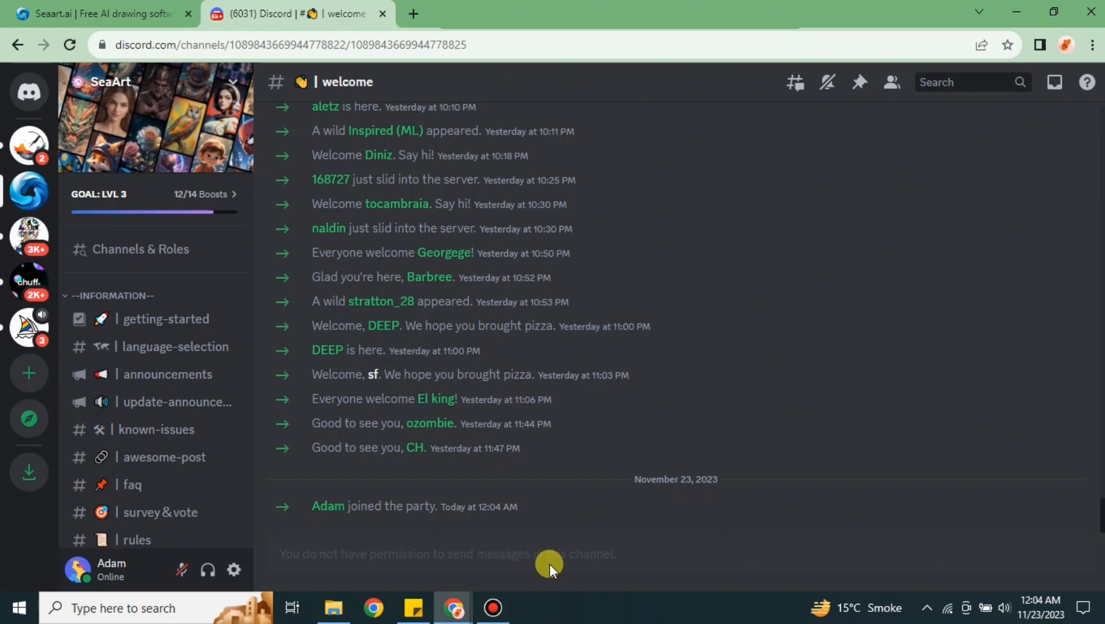